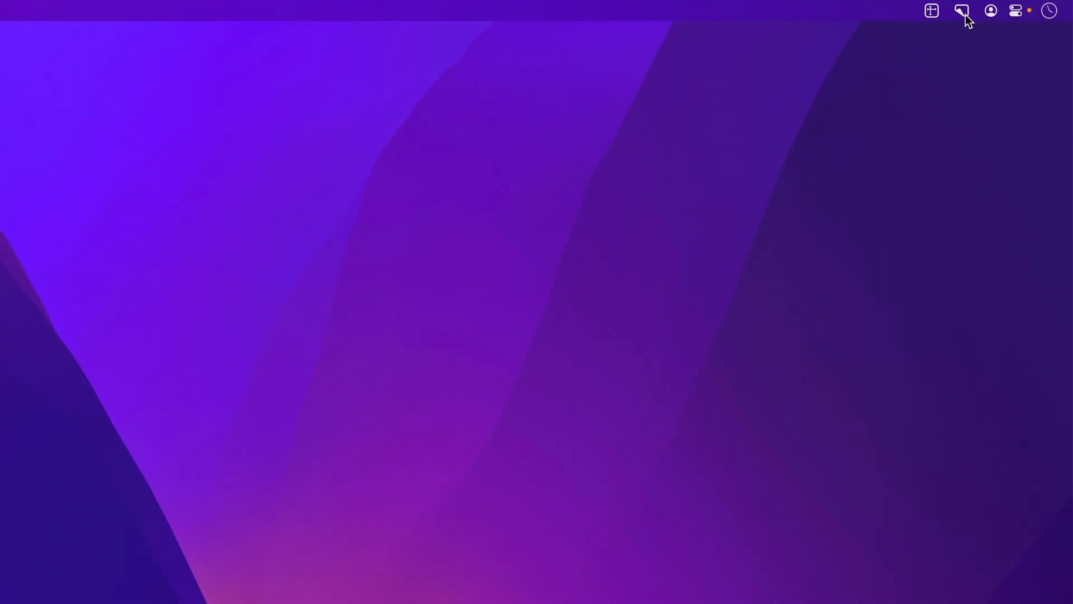
# Open Capture History… from the CleanShot X menu bar icon
pyautogui.click(960, 11)
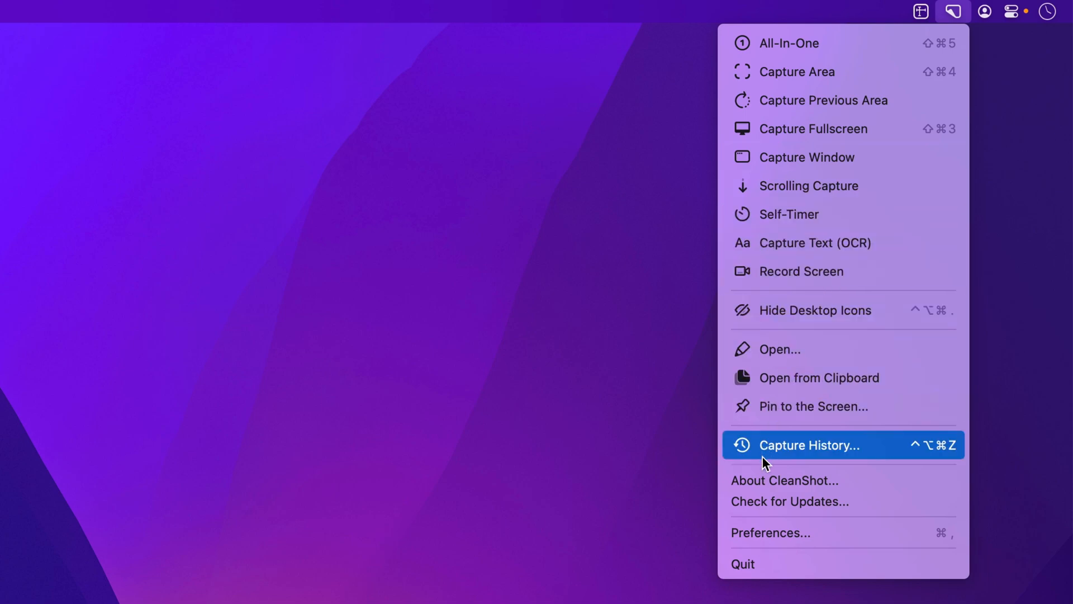
pyautogui.moveTo(944, 470)
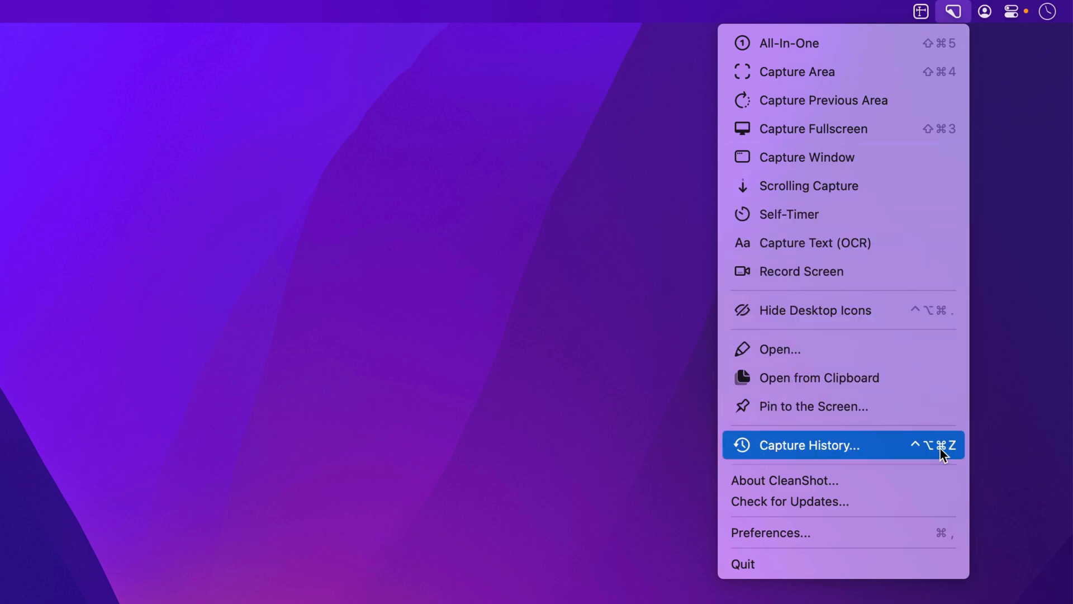
pyautogui.moveTo(910, 465)
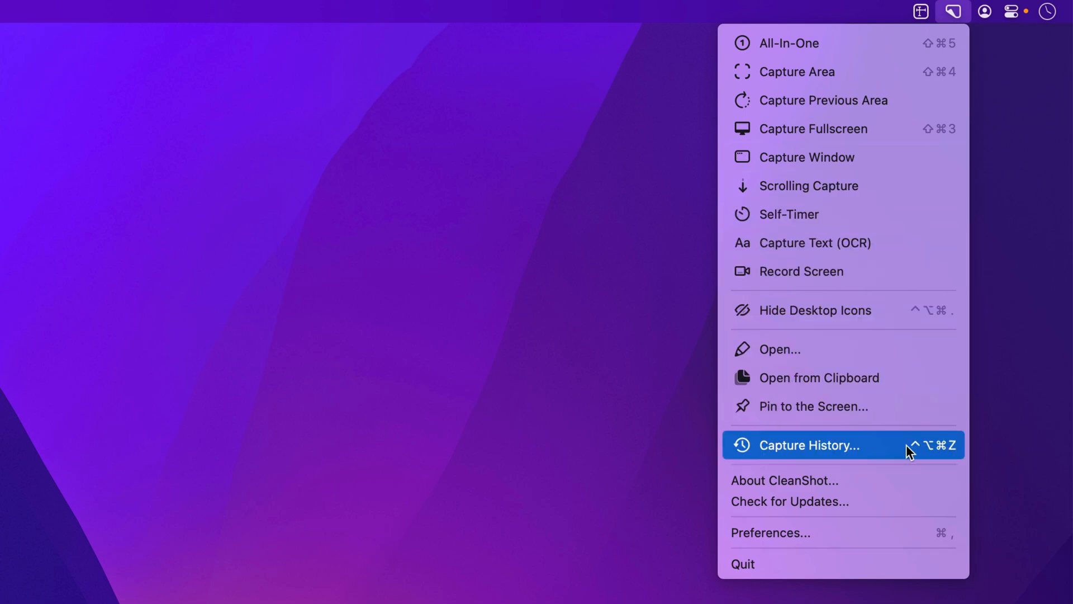
pyautogui.click(809, 445)
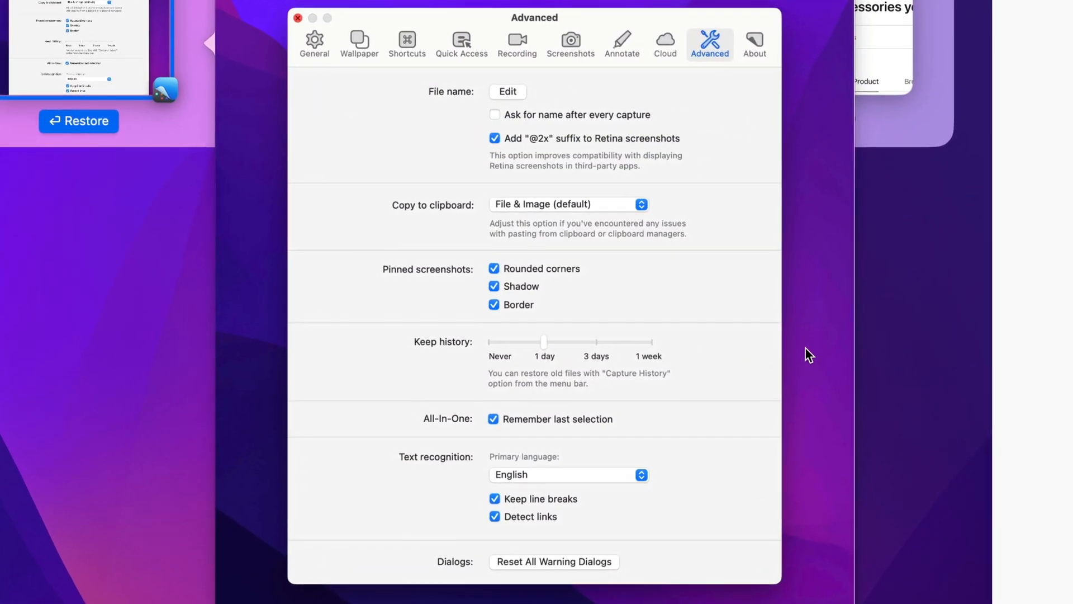
pyautogui.moveTo(572, 18)
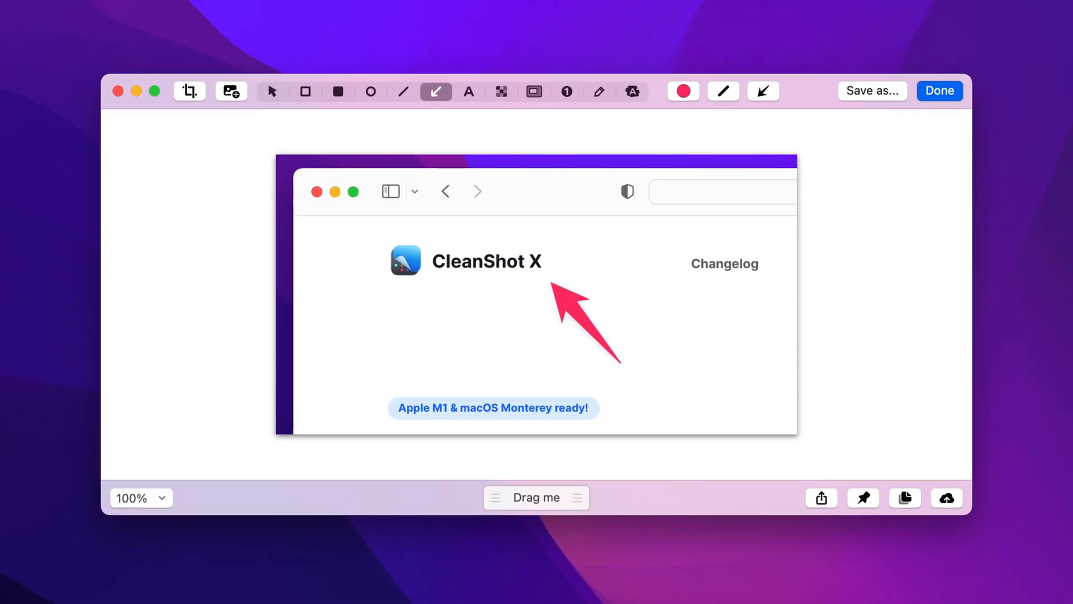
# Point the red arrow at the CleanShot X logo, finish editing and copy the capture
pyautogui.click(579, 313)
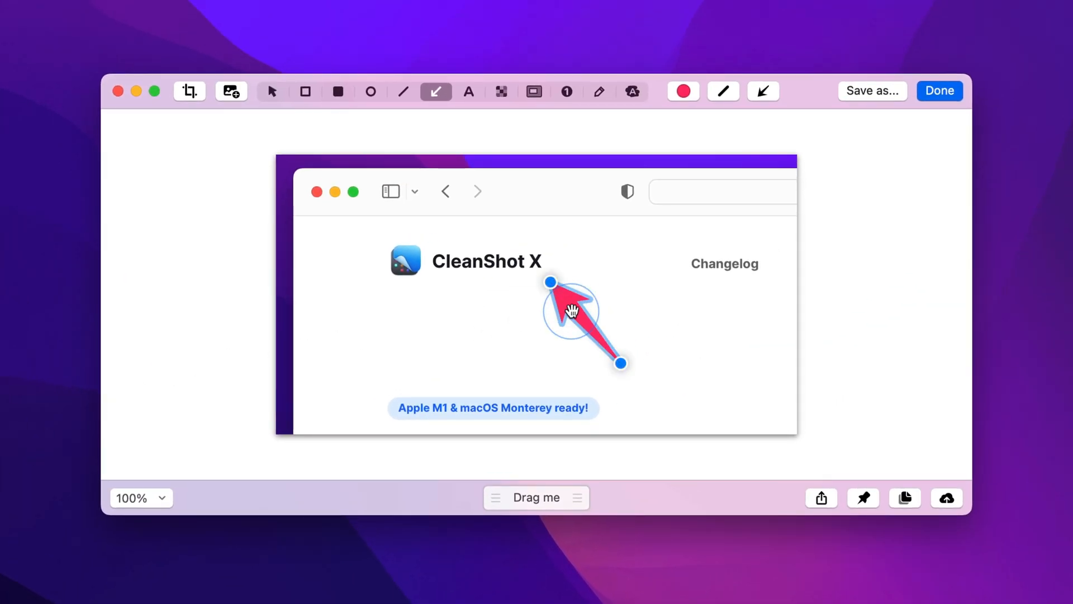
pyautogui.moveTo(550, 282); pyautogui.dragTo(491, 278)
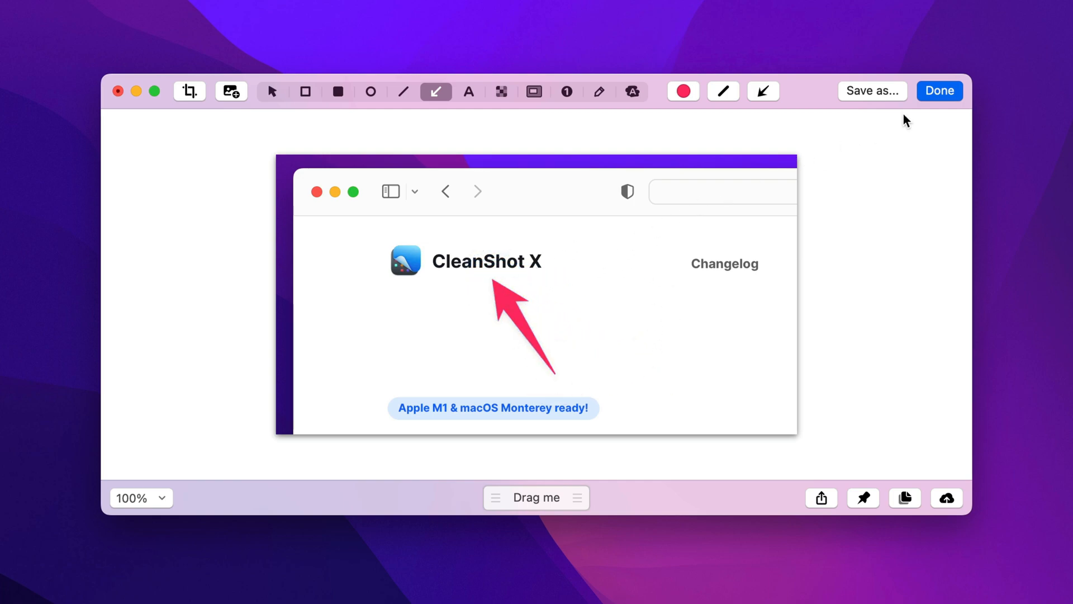
pyautogui.click(939, 90)
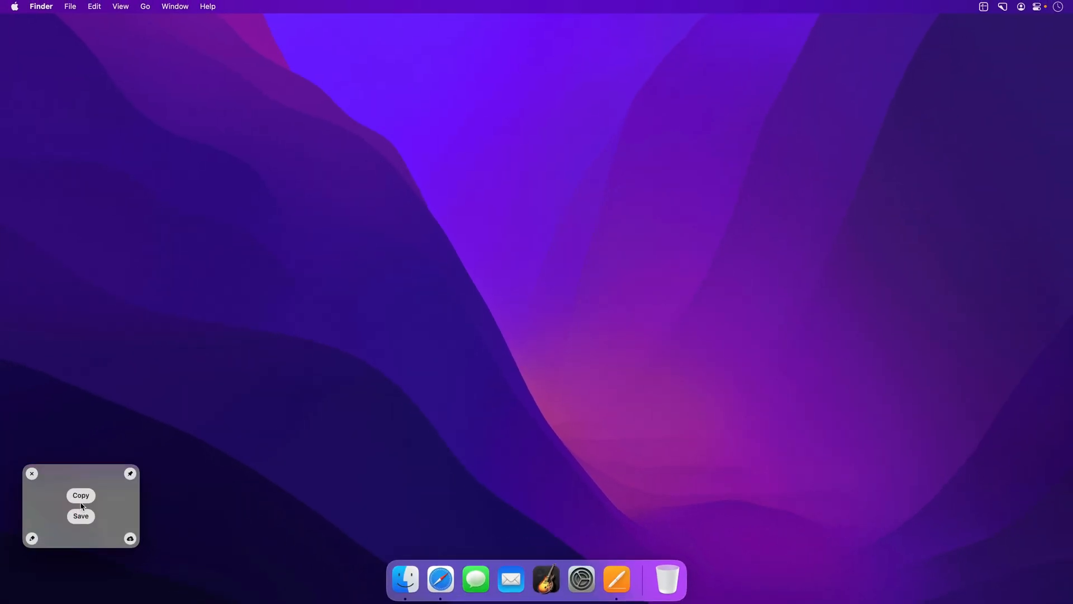
pyautogui.click(31, 473)
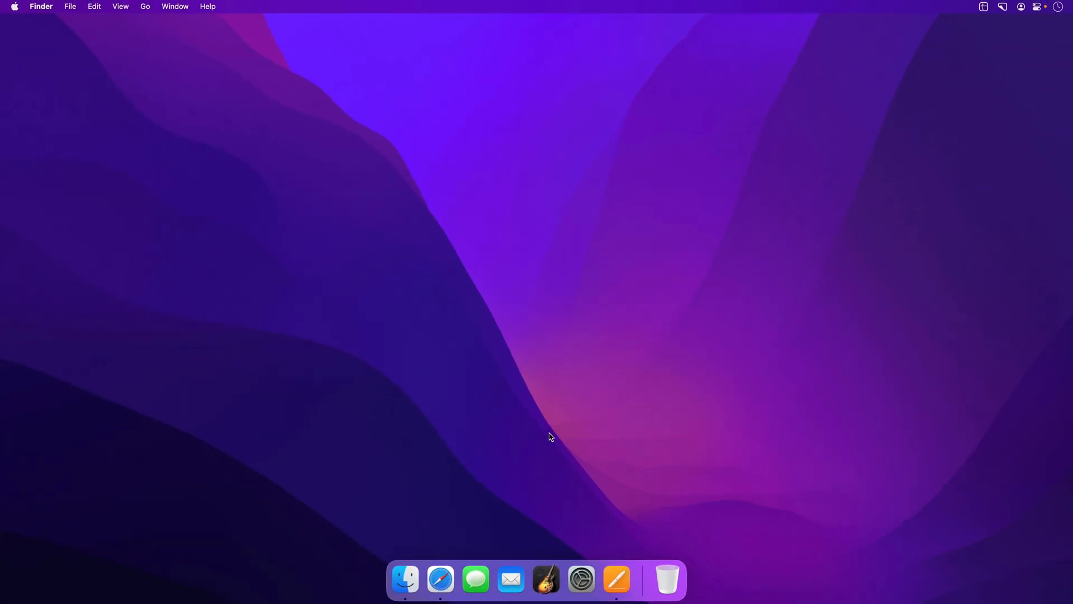
pyautogui.moveTo(573, 419)
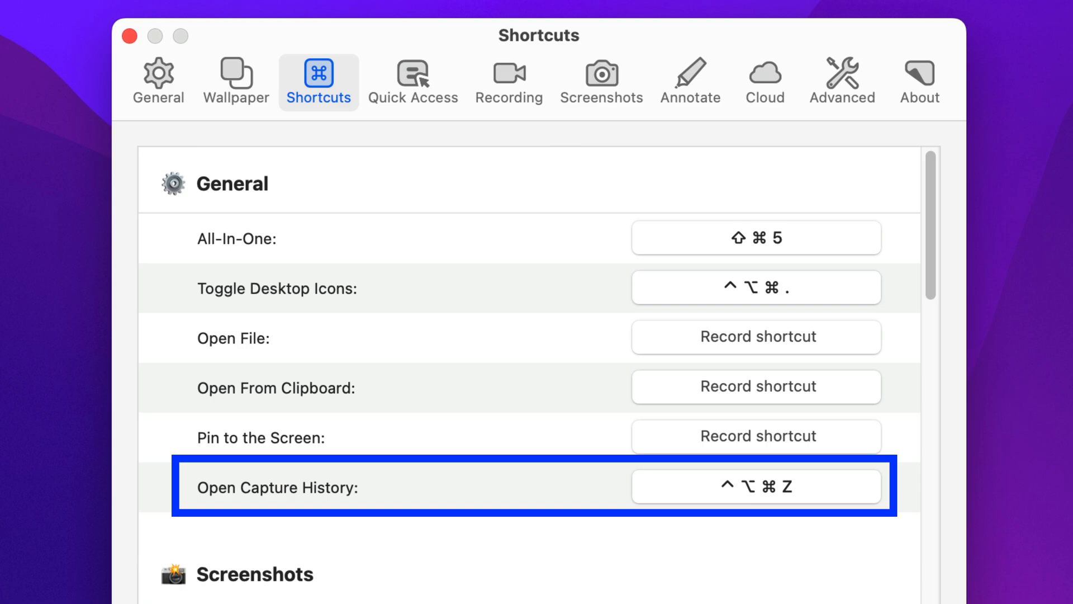
# Switch to Safari showing the cleanshot.com testimonials page
pyautogui.click(440, 579)
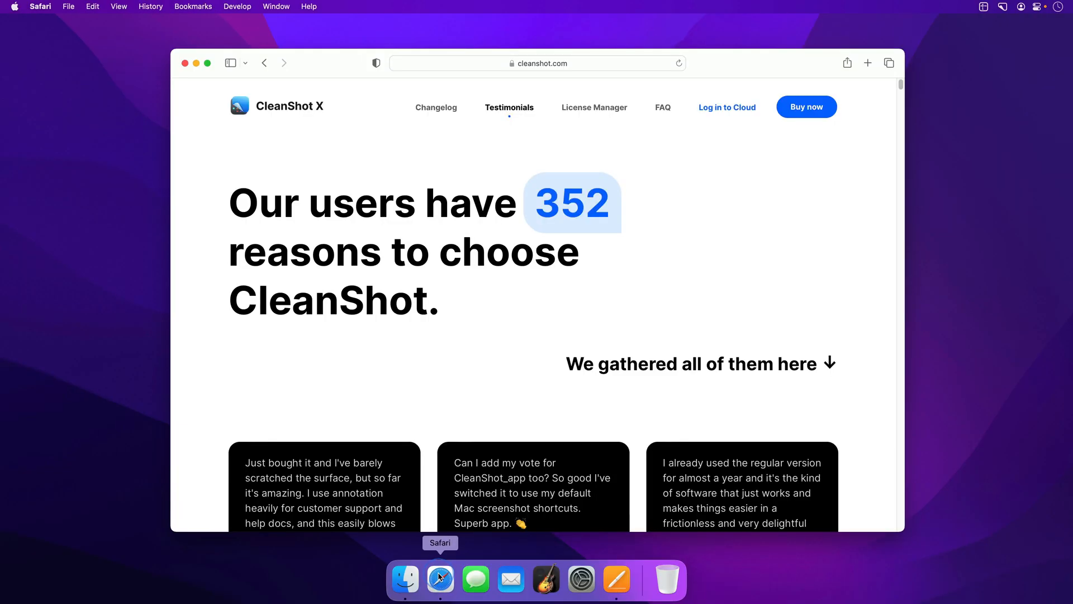
pyautogui.moveTo(932, 101)
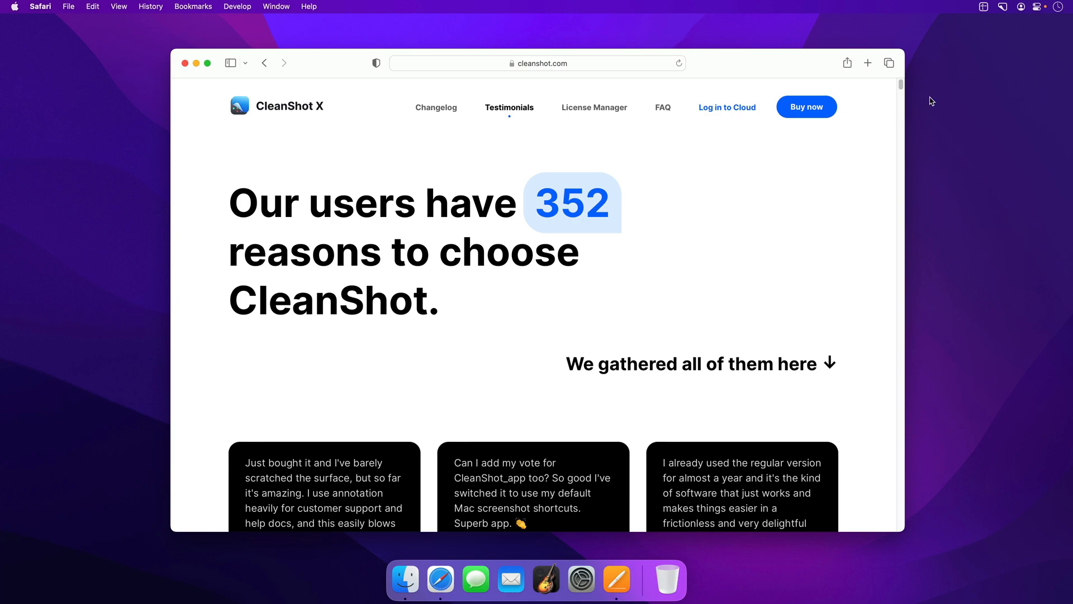
# Run an auto-scrolling capture of the Safari testimonials page from top to bottom
pyautogui.click(1003, 7)
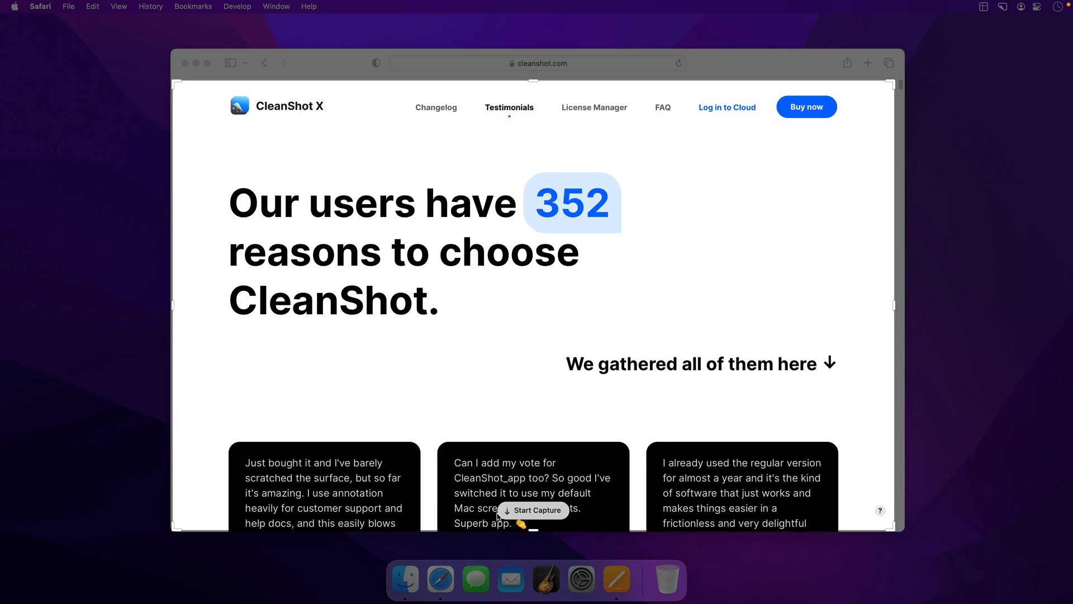
pyautogui.click(532, 510)
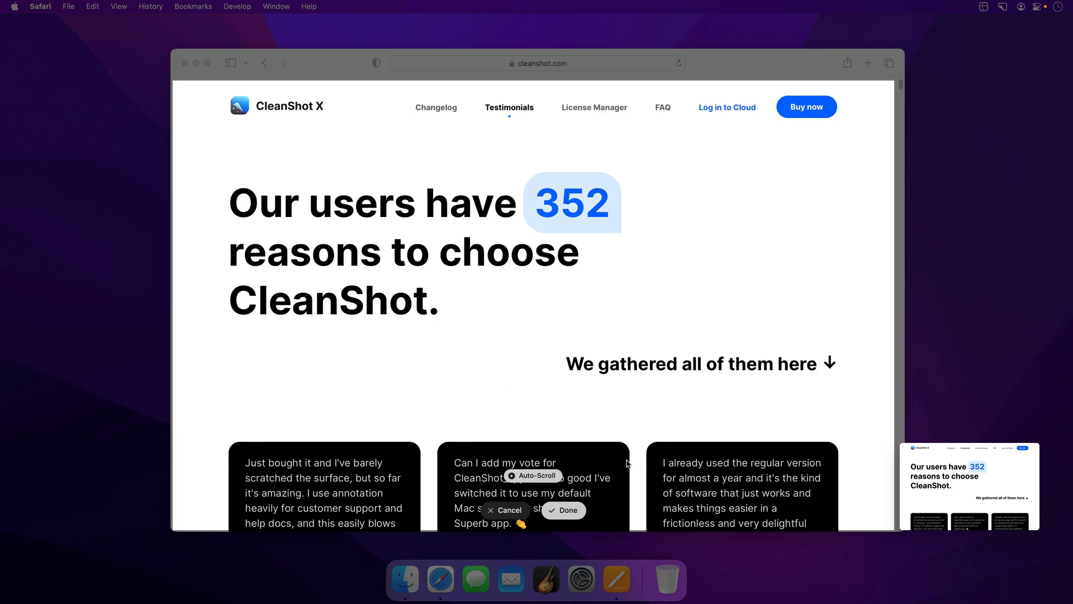
pyautogui.scroll(-3)
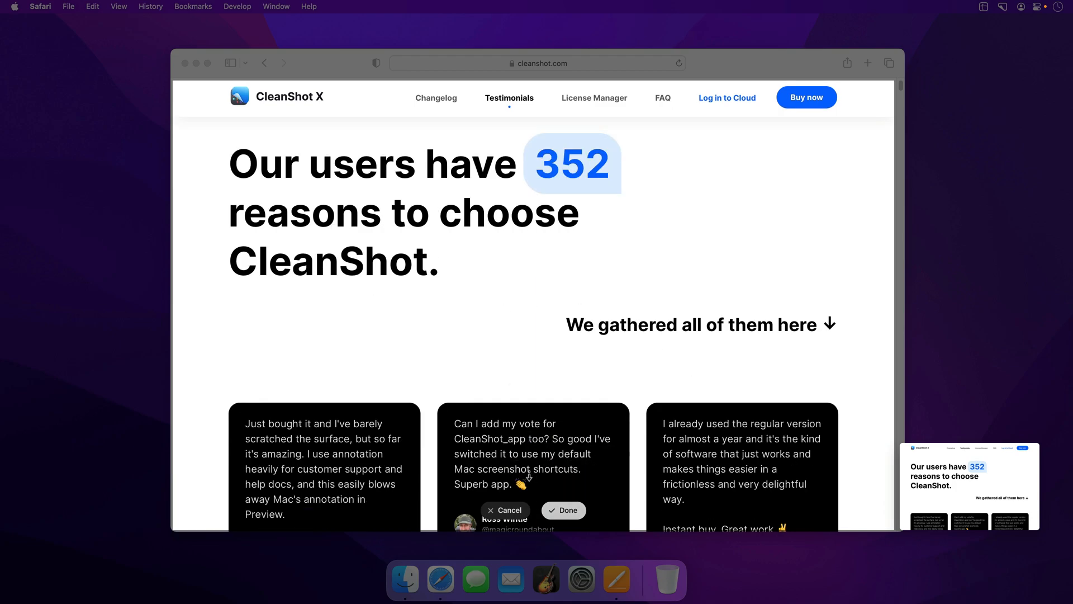
pyautogui.scroll(-3)
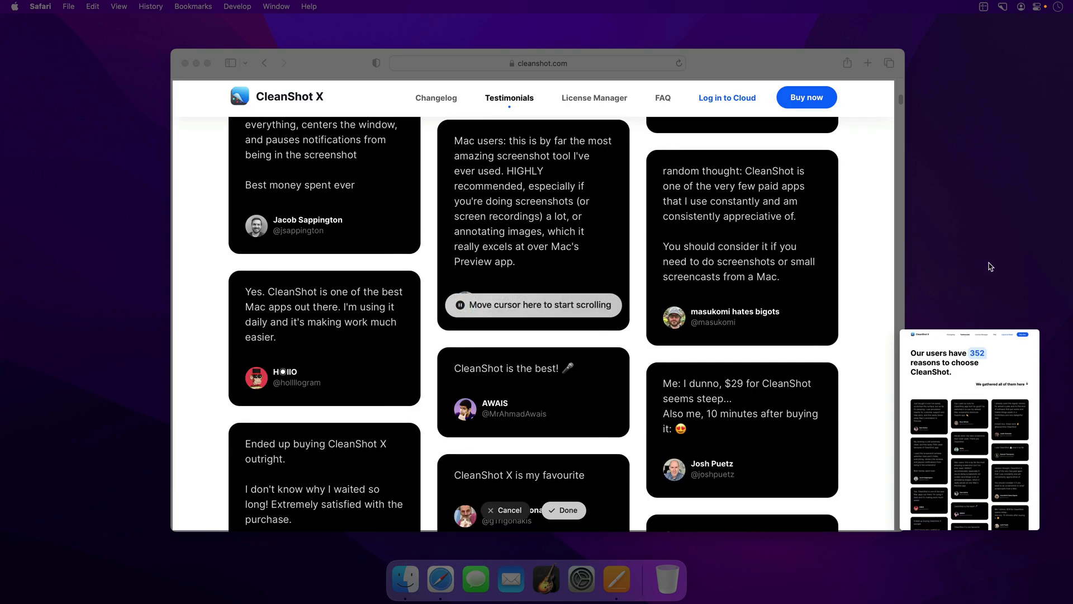
pyautogui.scroll(-3)
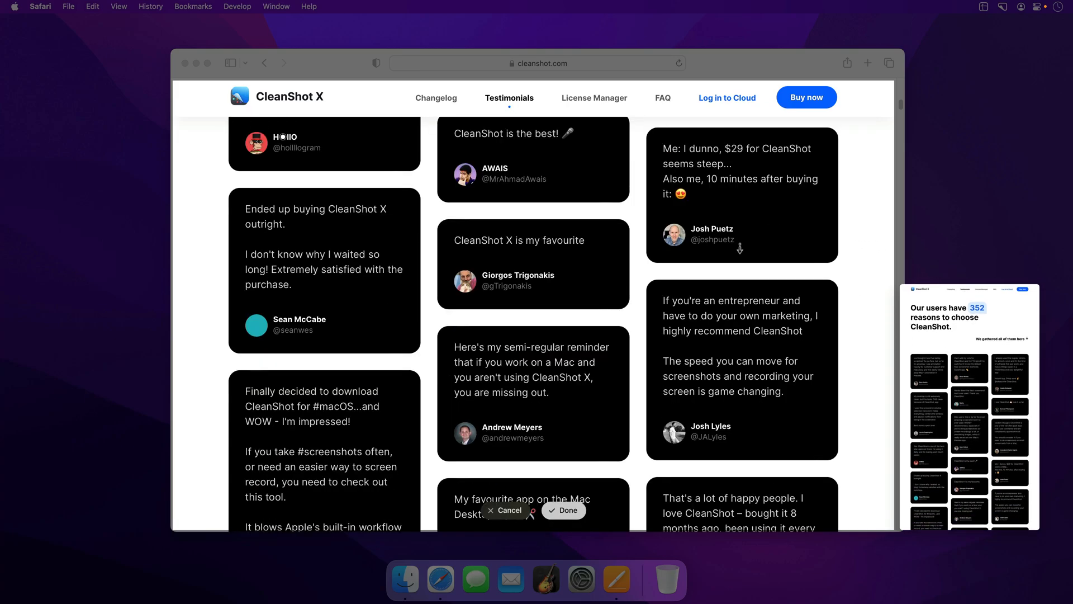
pyautogui.scroll(-3)
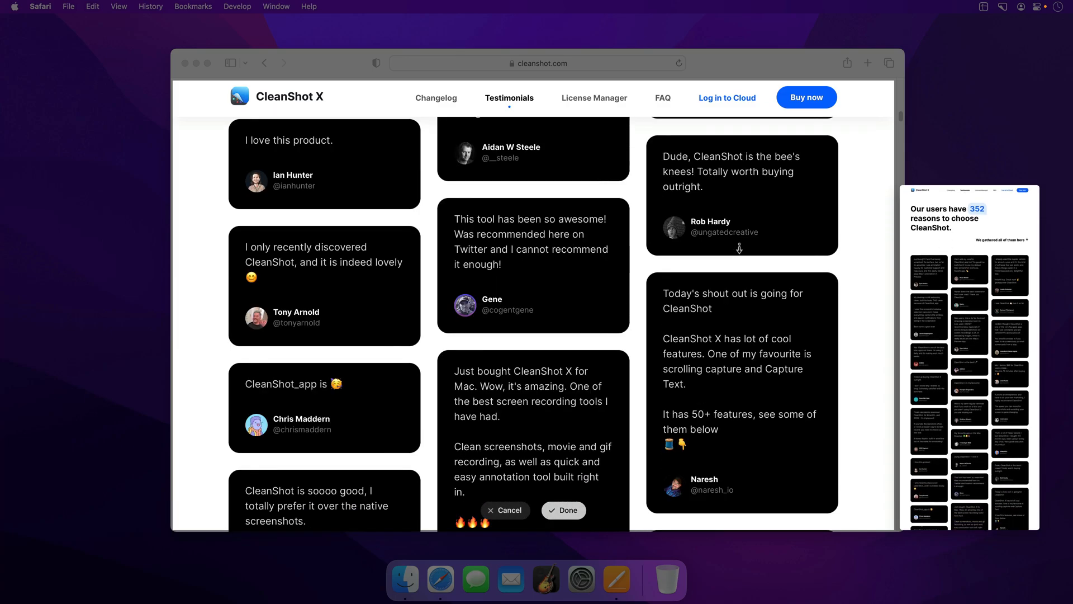
pyautogui.scroll(-3)
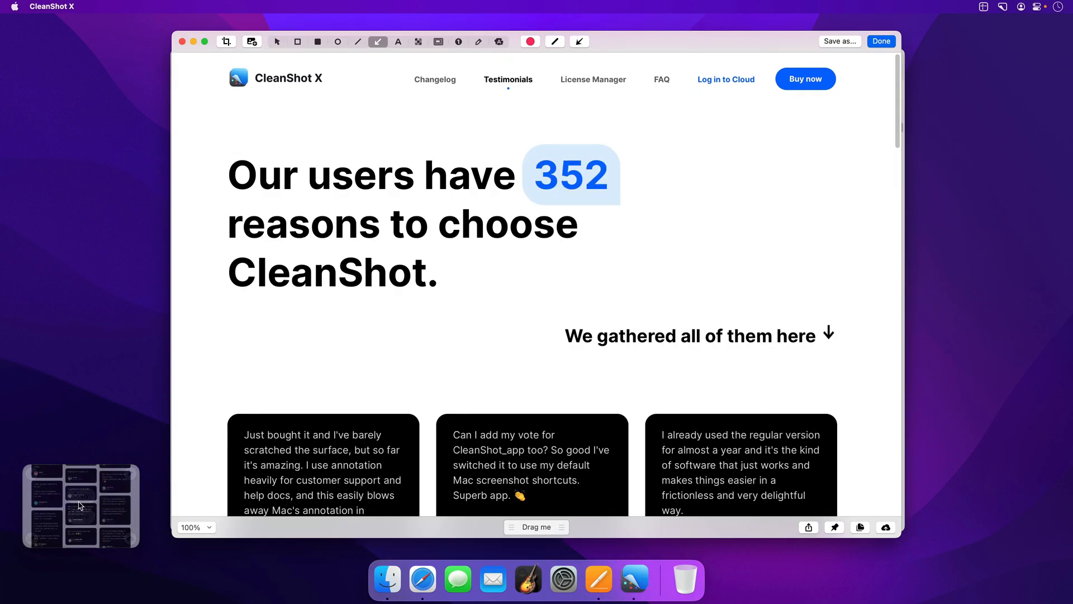
# View the full tall stitched capture in the Crop tool, then return to Safari
pyautogui.click(226, 41)
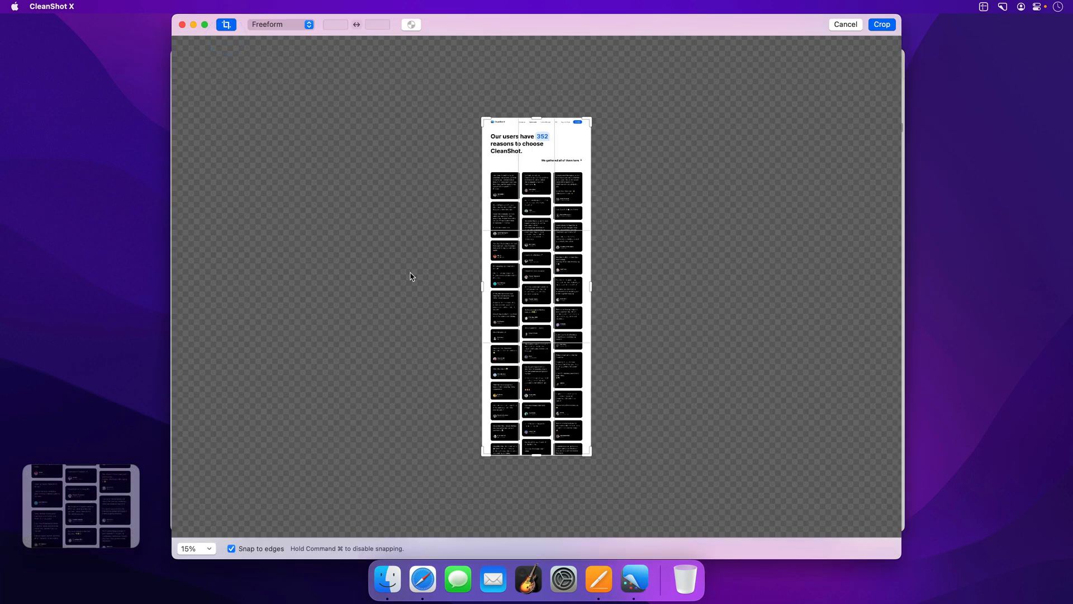
pyautogui.moveTo(536, 456); pyautogui.dragTo(535, 385)
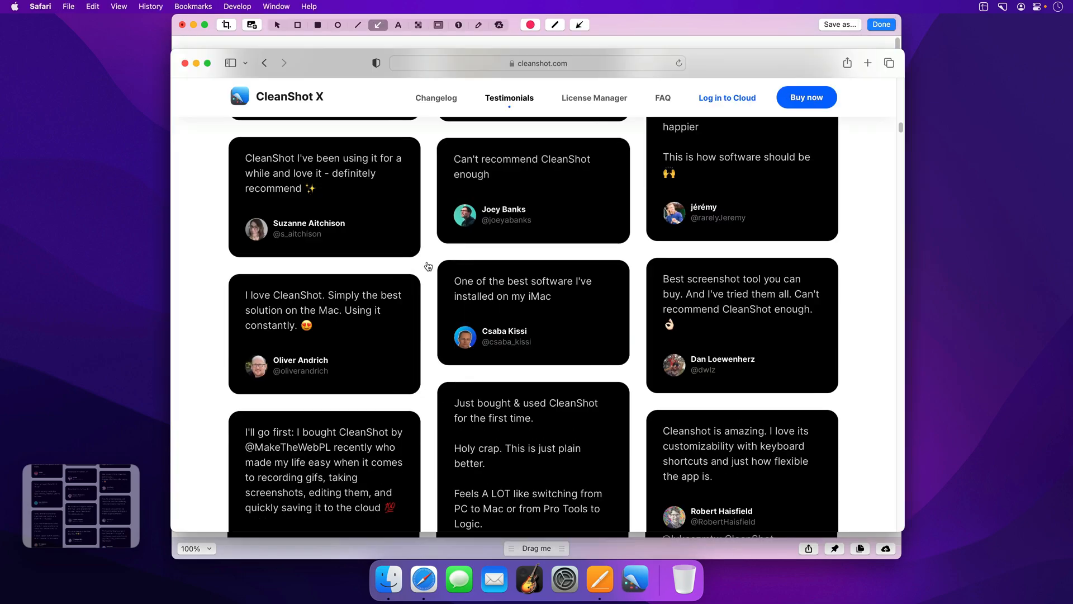
pyautogui.click(881, 24)
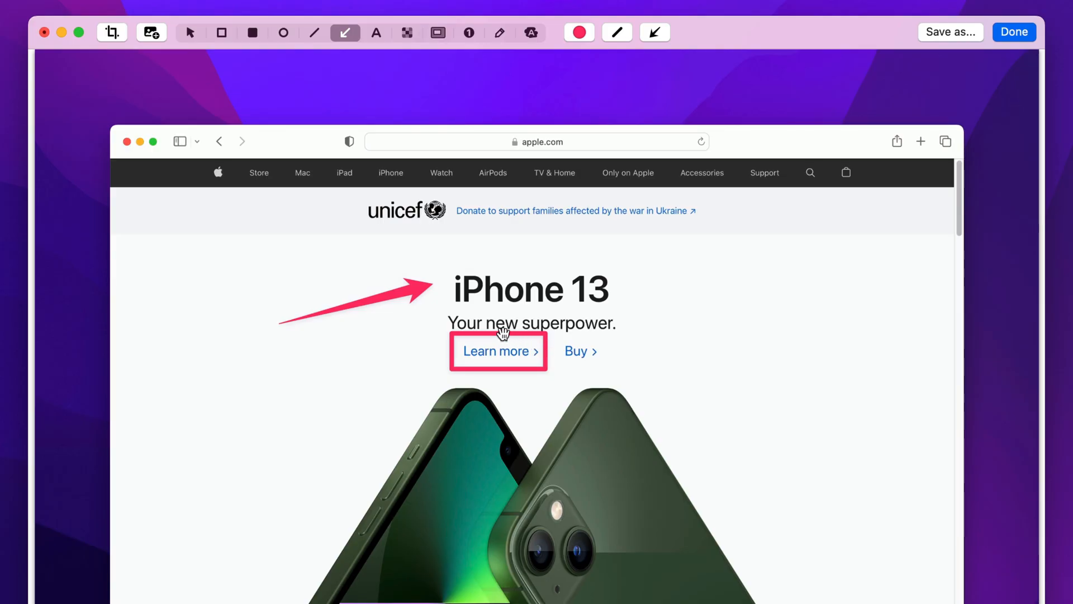
# Copy the arrow annotation with ⌘C and paste a duplicate onto the iPhone 13 capture
pyautogui.click(498, 351)
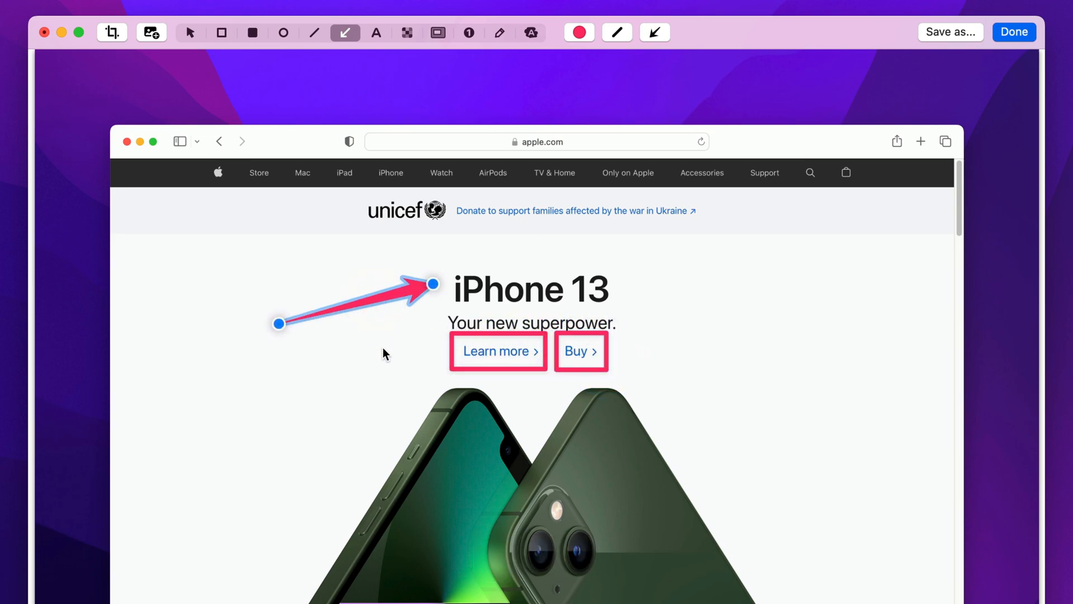
pyautogui.press('cmd+c')
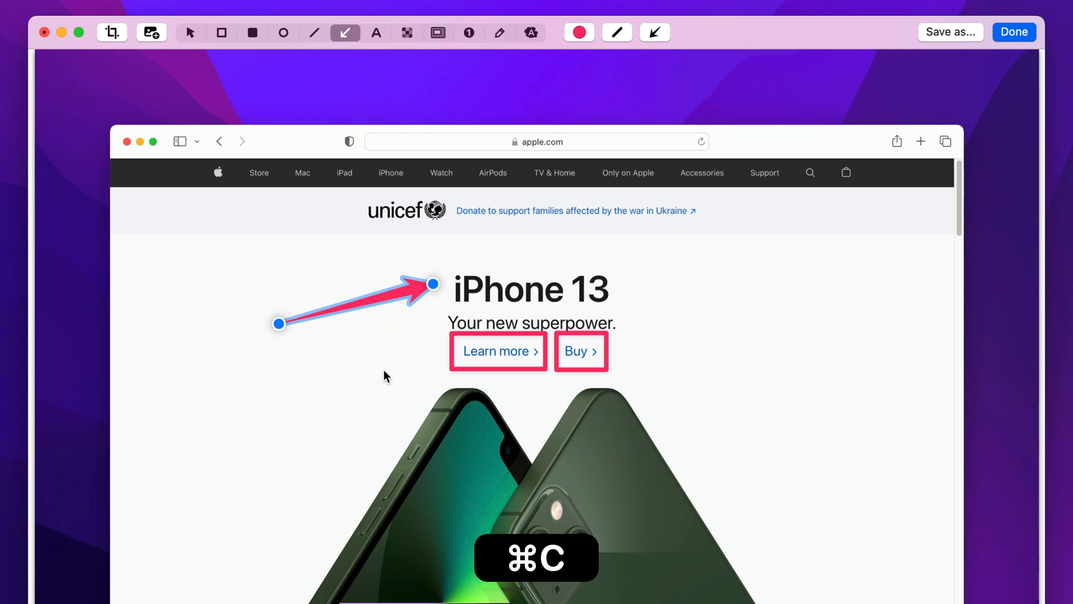
pyautogui.press('cmd+v')
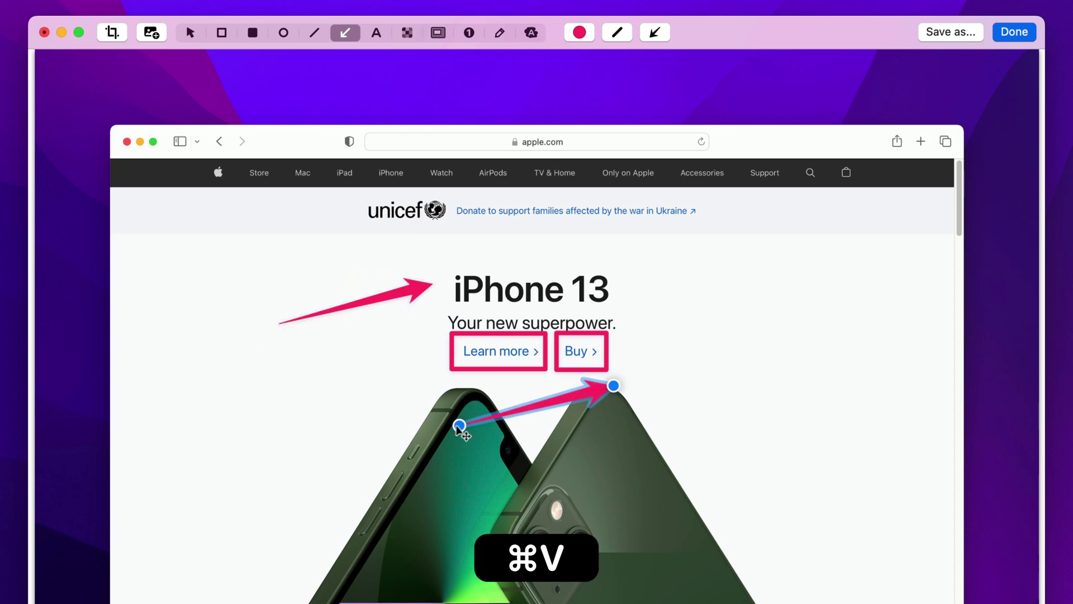